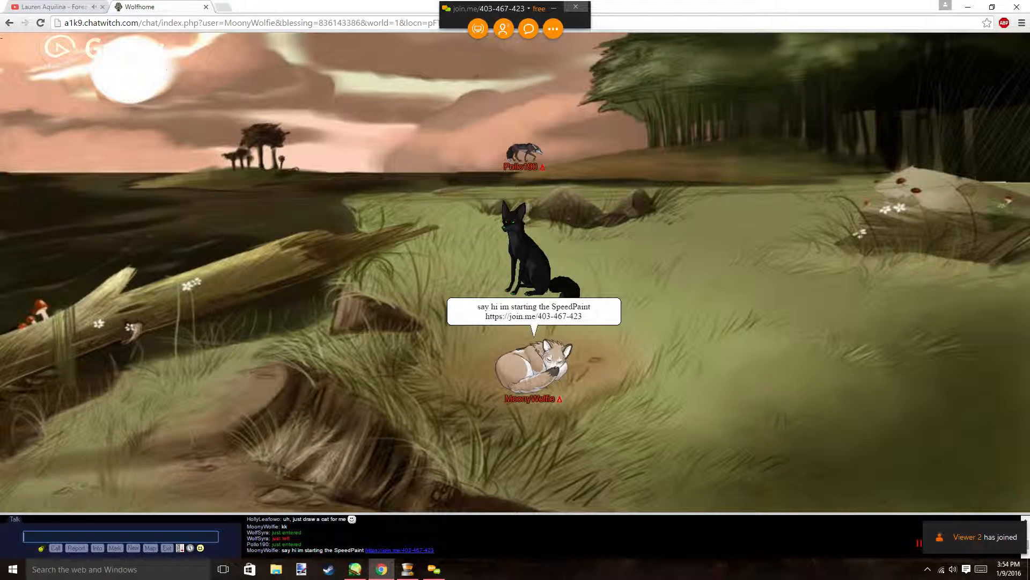
Type a HELLO greeting mentioning YOUTUBE to the other players in chat.
type("HELLO!!")
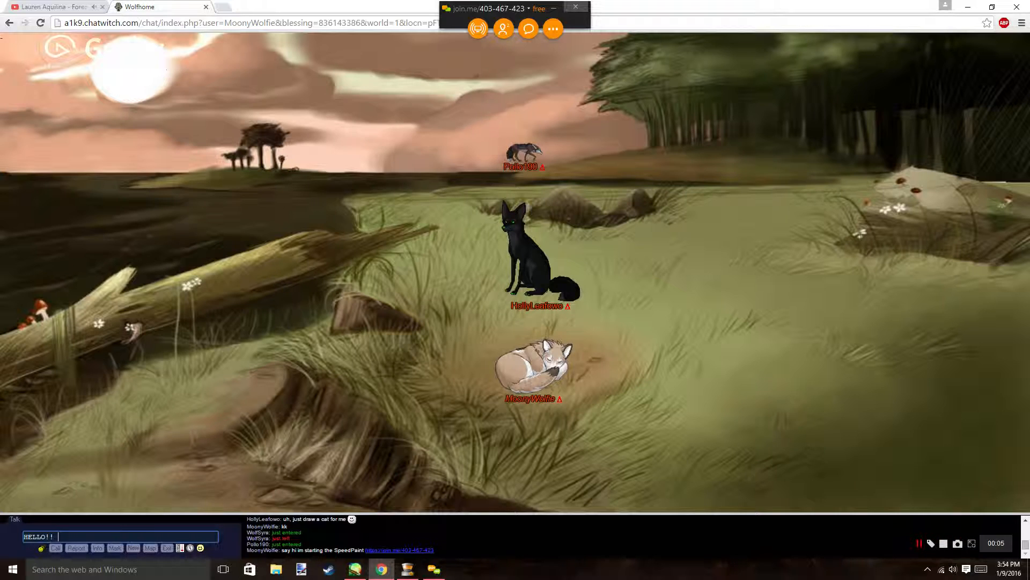
type("YOUTUBE")
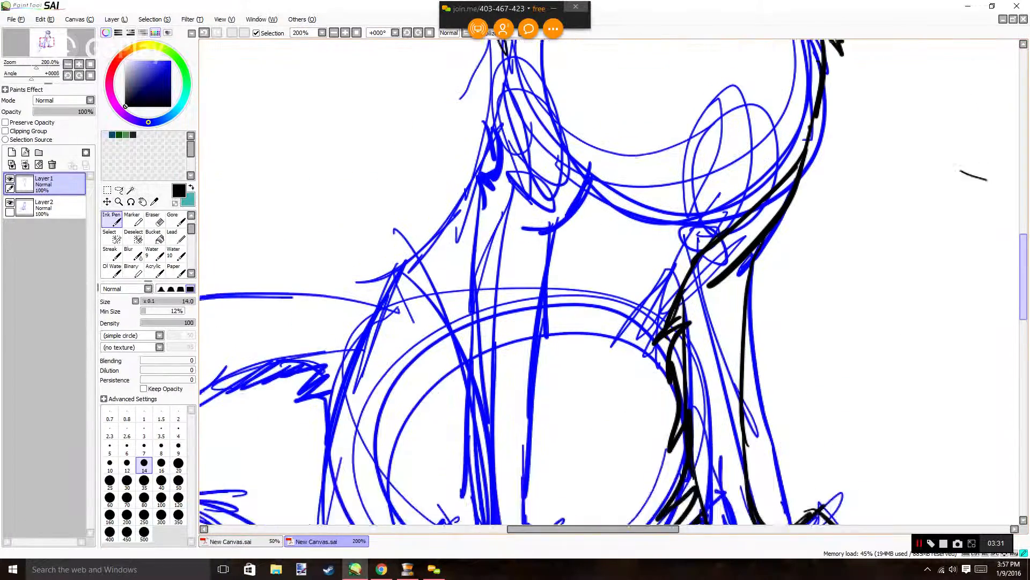
Scroll down the layer panel while inking the cat and blocking in white and navy fills.
scroll("down", 3)
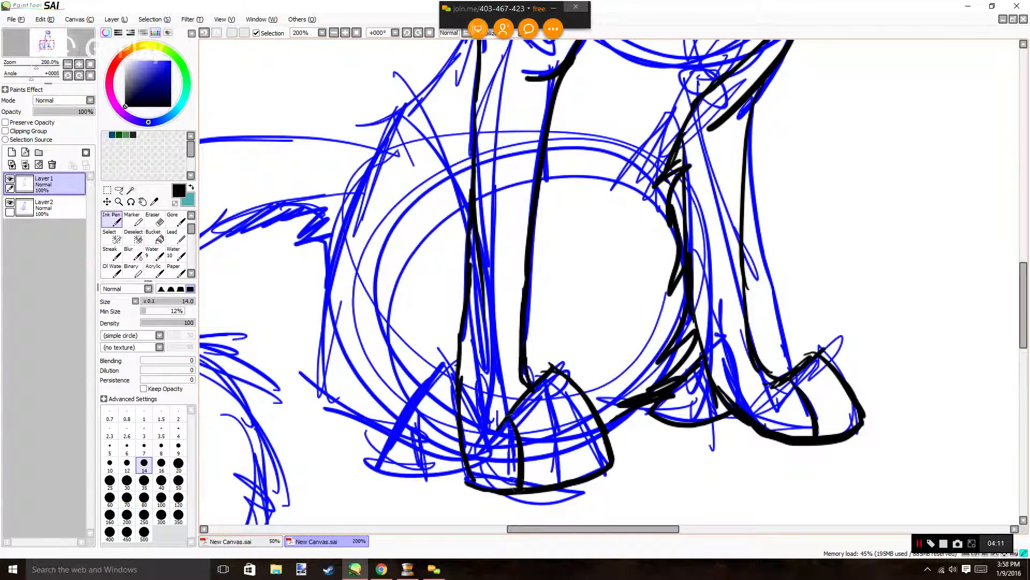
scroll("down", 3)
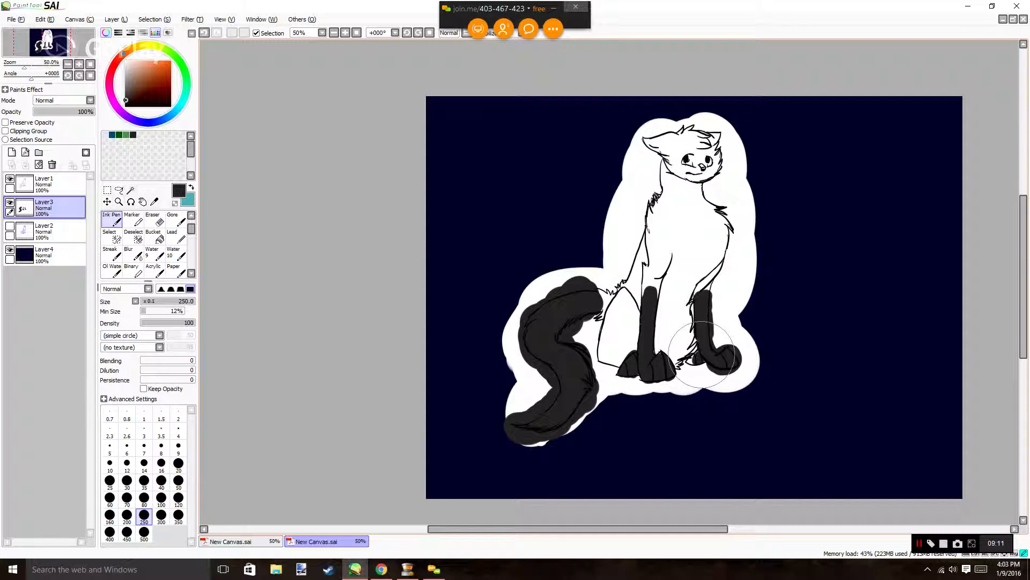
Select the cat with the Magic Wand by colour and erase the white halo outside it.
left_click(44, 179)
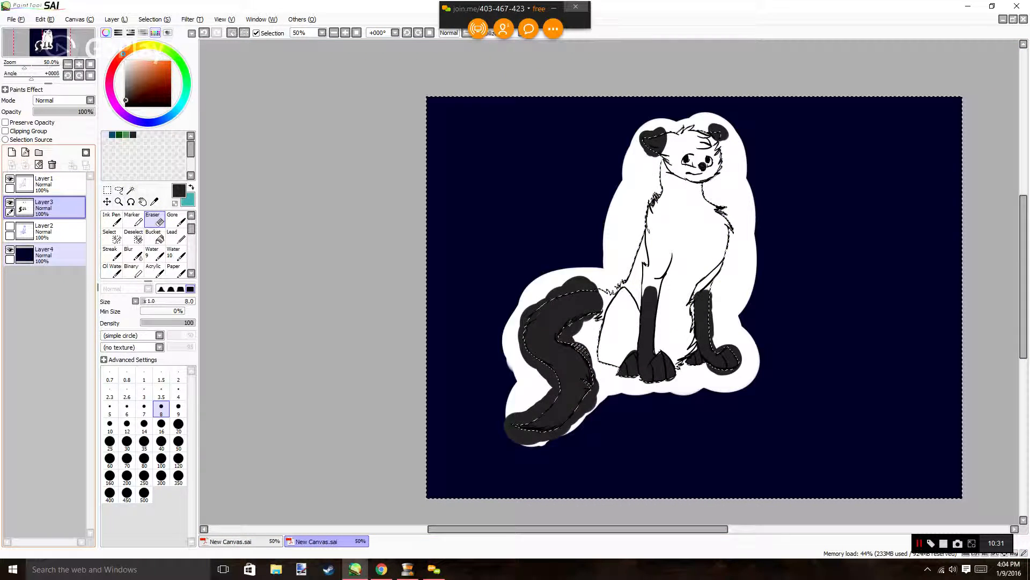
left_click(143, 190)
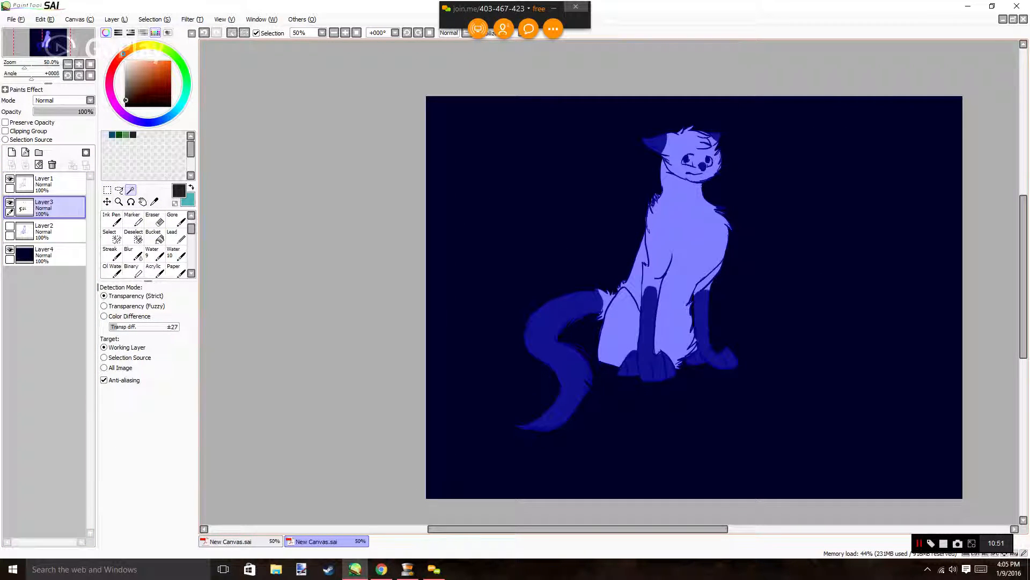
left_click(152, 217)
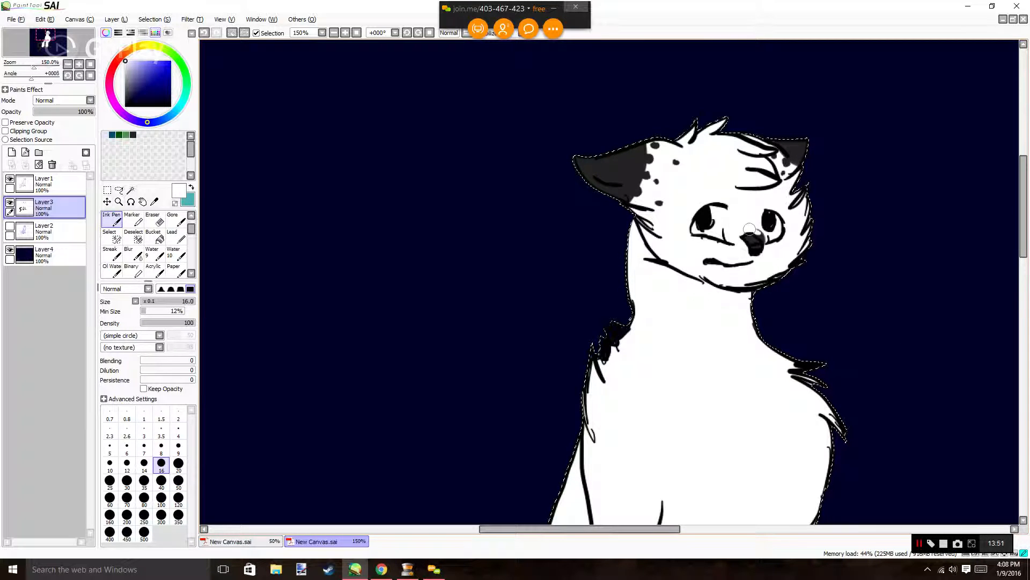
Dot white spots on the tail, then move to Layer4 for the brown background circles.
left_click(119, 58)
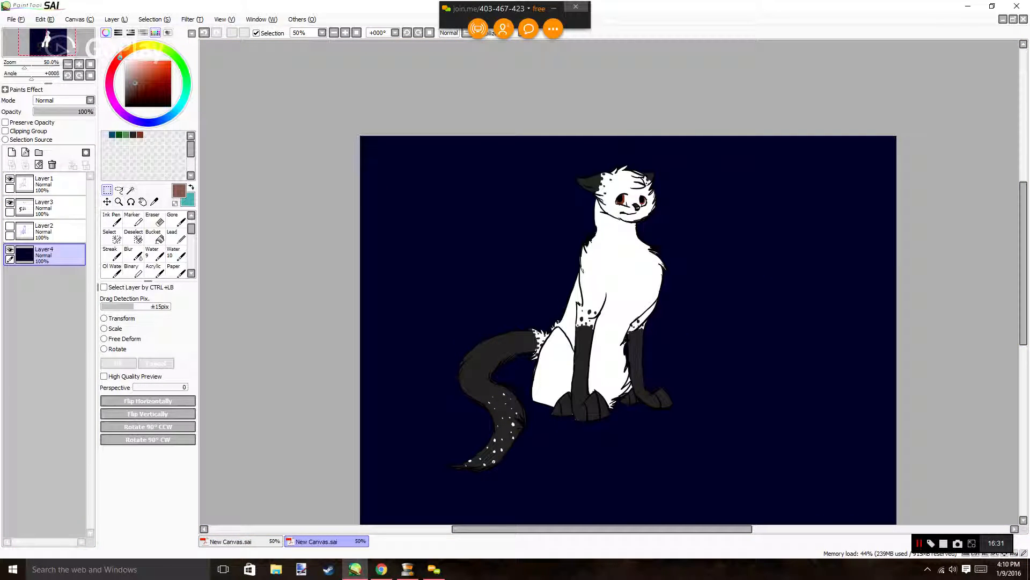
left_click(111, 219)
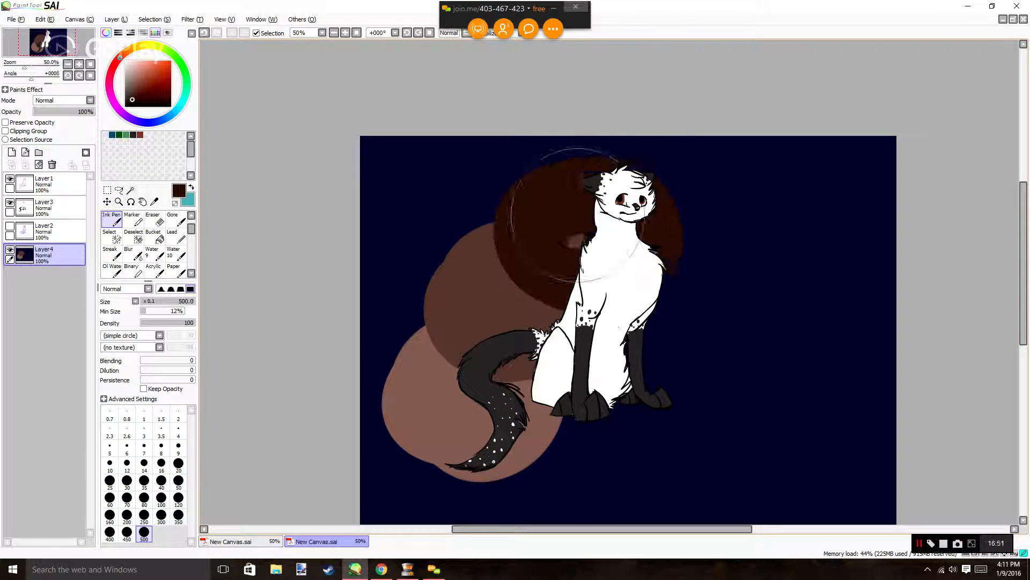